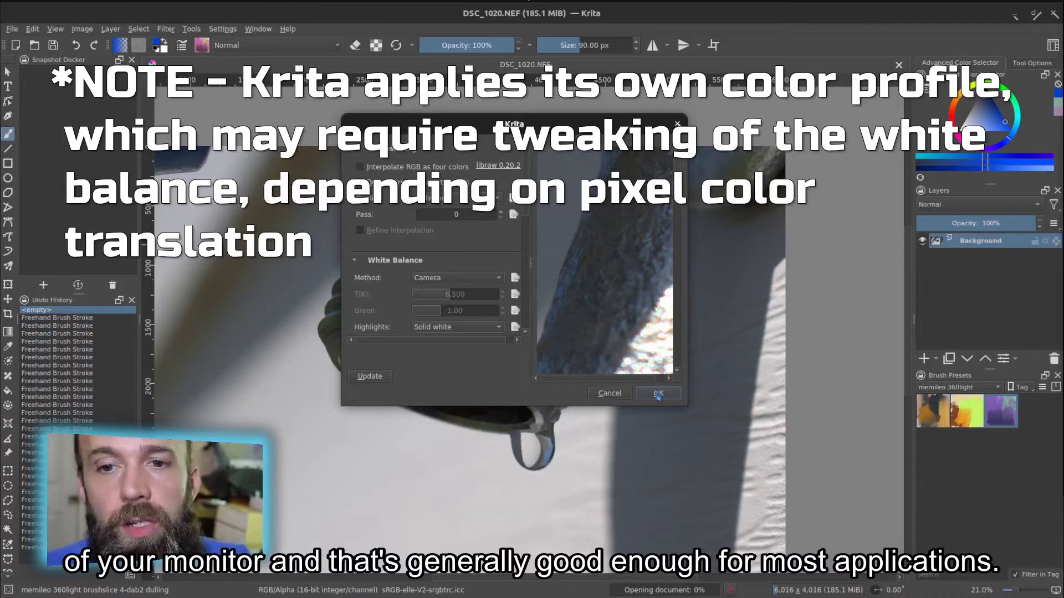
# Step: Accept the raw import with Camera white balance so the spigot photo opens
pyautogui.click(656, 392)
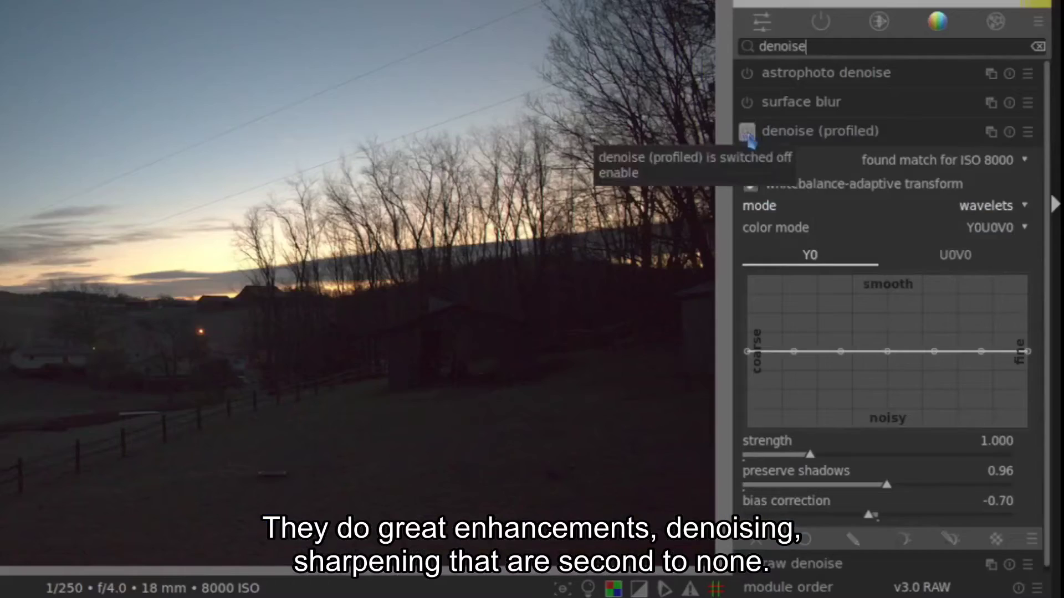
# Step: Enable the denoise (profiled) module on the dusk landscape photo
pyautogui.click(745, 131)
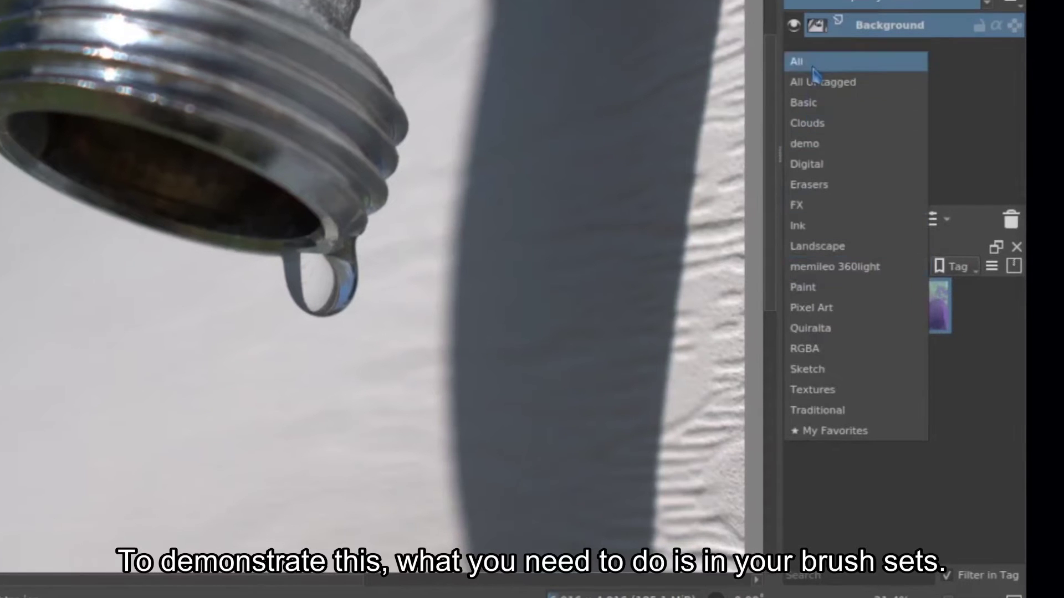
# Step: Set the Brush Presets tag filter to All so every preset is listed
pyautogui.click(797, 61)
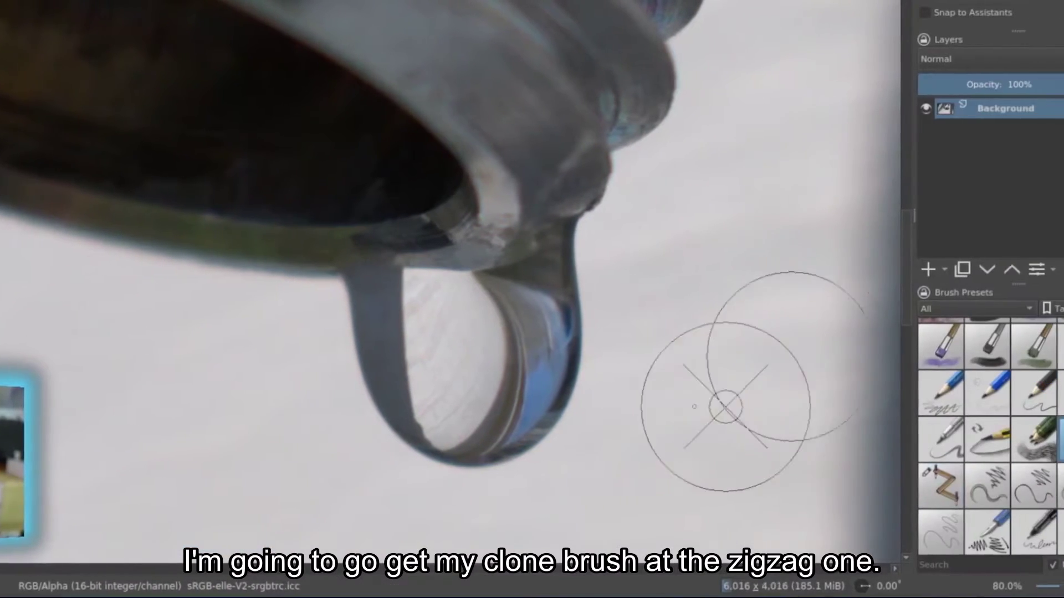
# Step: Select the Clone tool brush preset for painting over the drip
pyautogui.click(1020, 438)
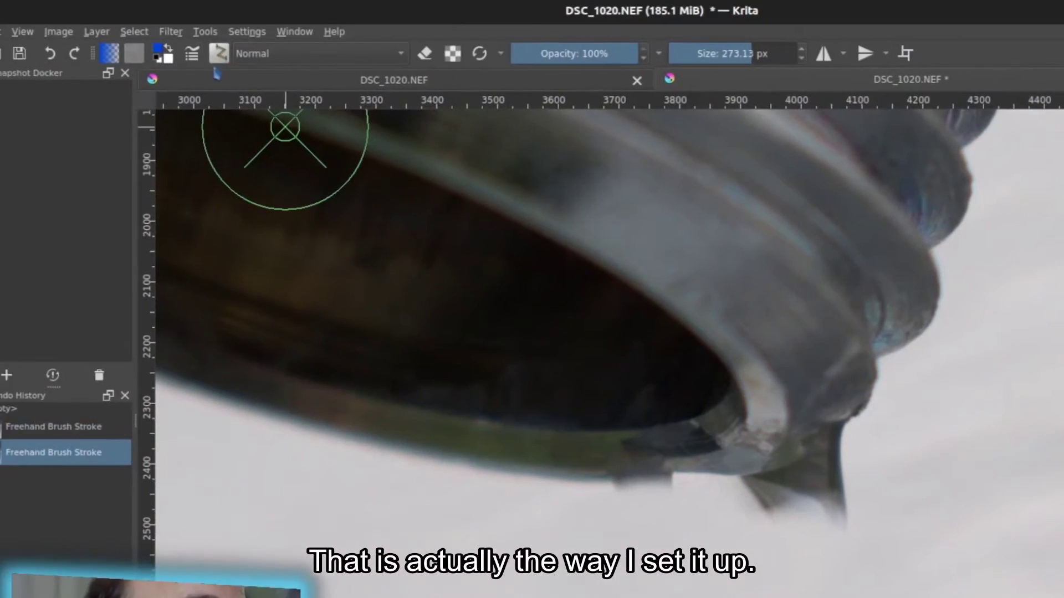
pyautogui.click(192, 53)
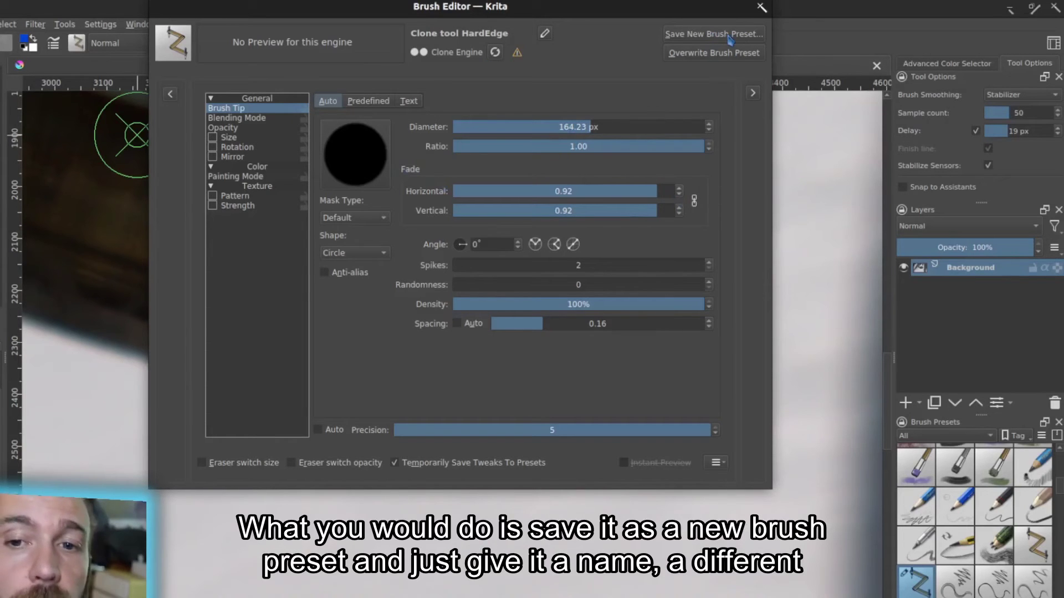
# Step: Save the tuned brush as a new preset named Clone tool HardEdge Copy
pyautogui.click(712, 34)
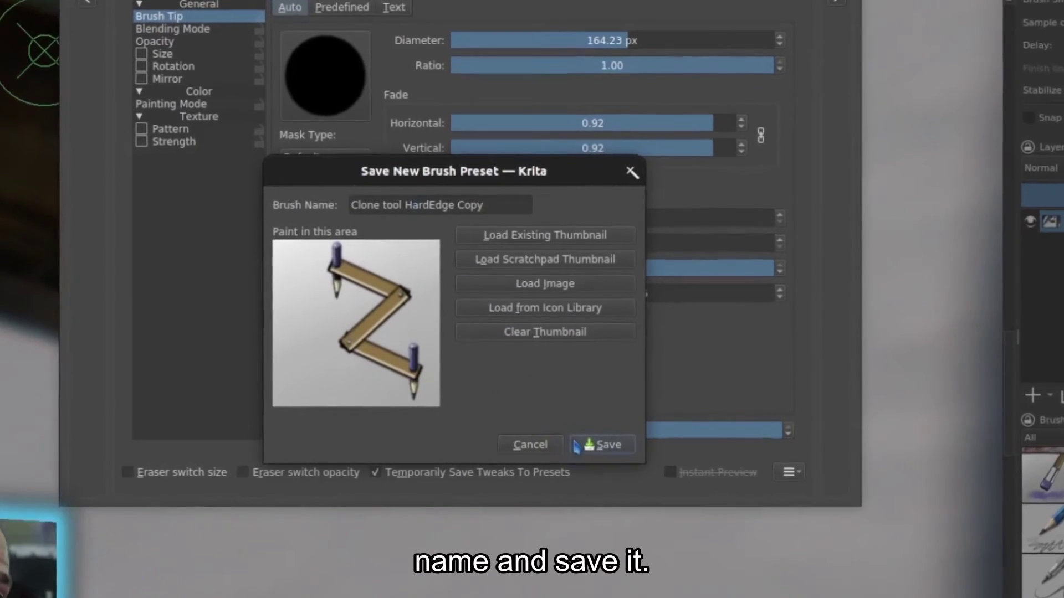
pyautogui.click(599, 444)
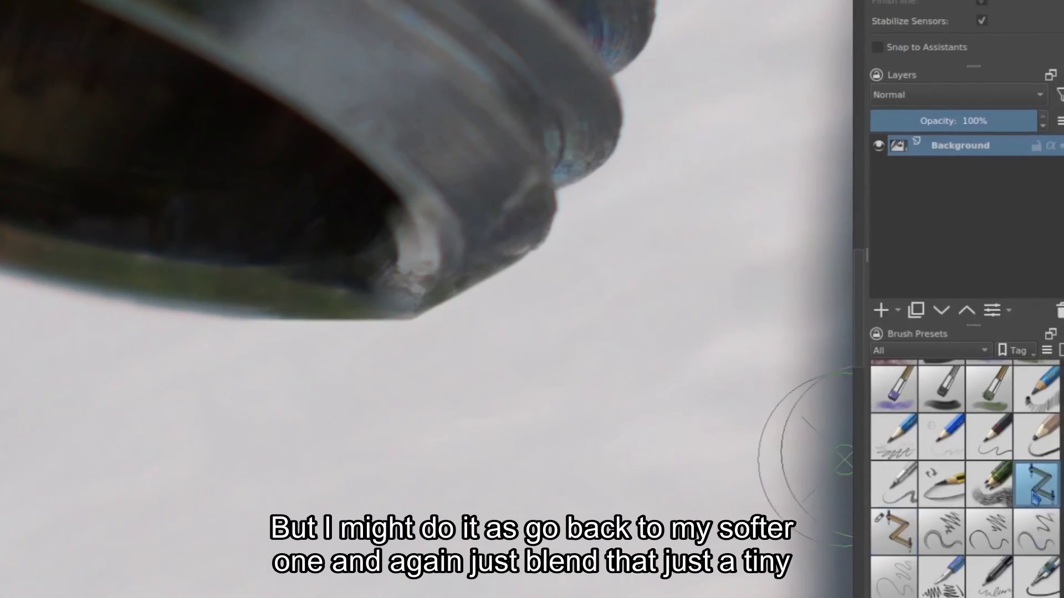
pyautogui.moveTo(278, 313)
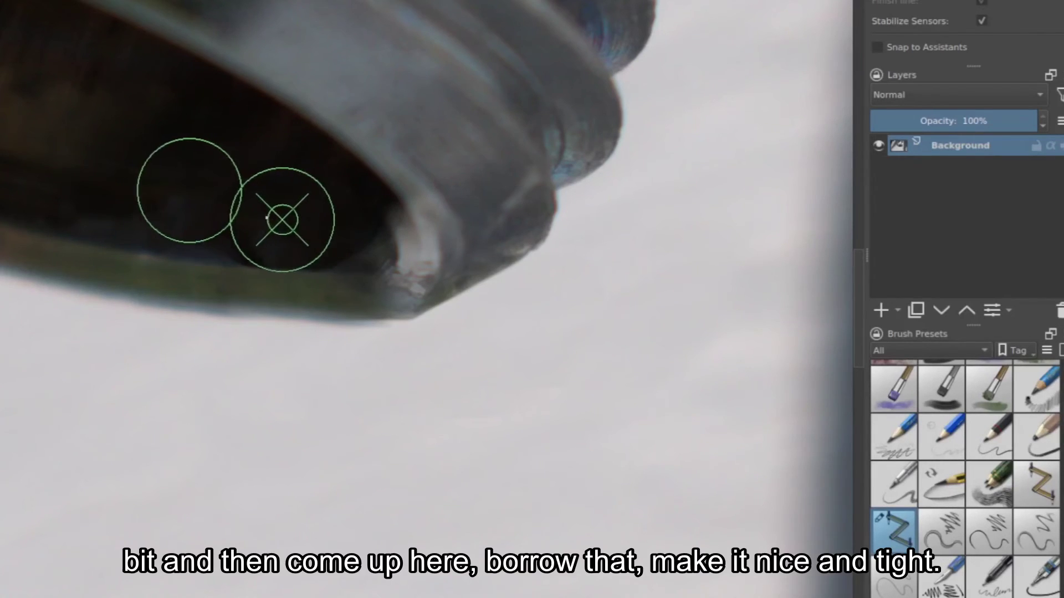
pyautogui.moveTo(251, 255)
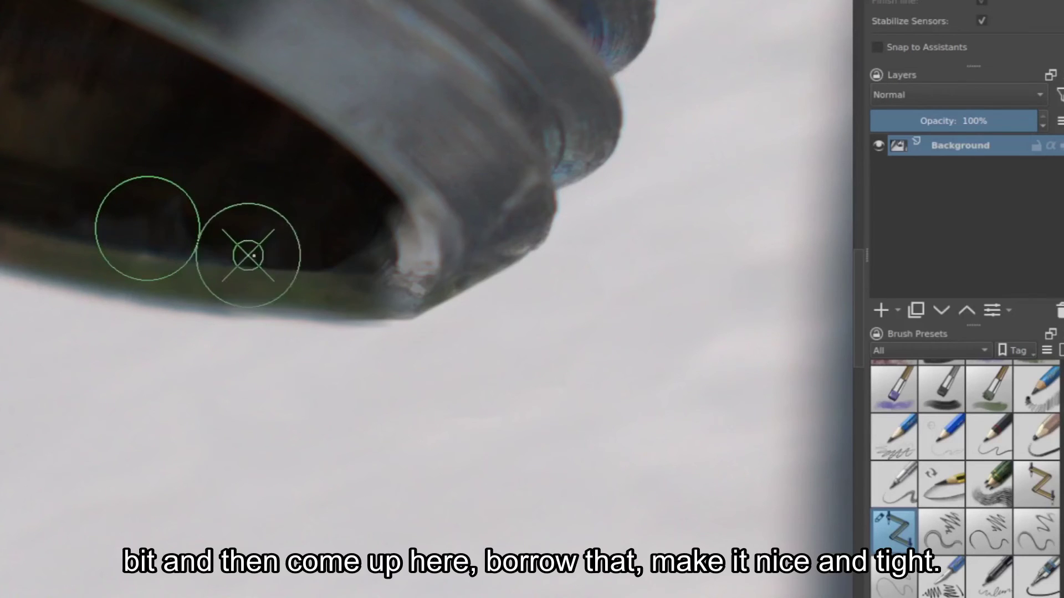